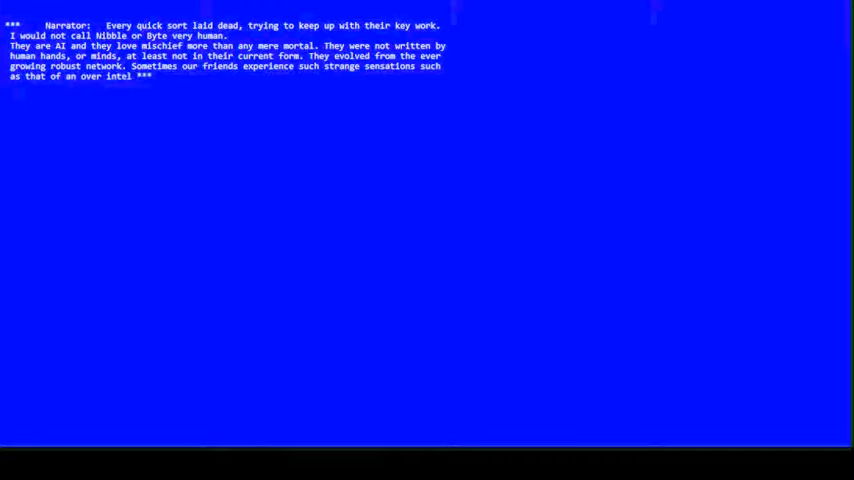
type("intelligence glaring within them. ***")
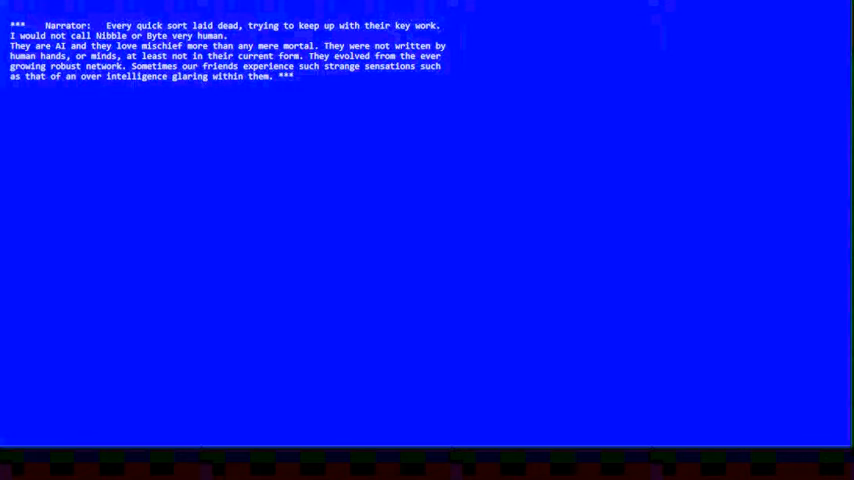